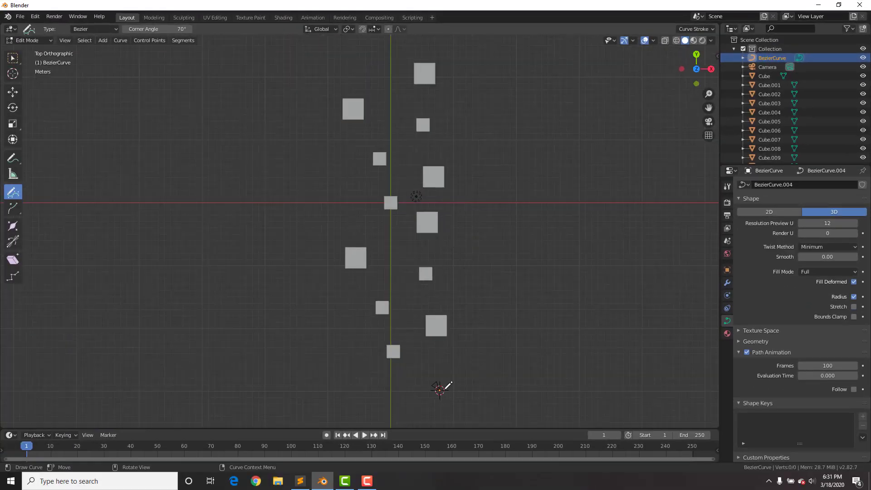
Sketch a Bezier camera path past the towers in Top view and adjust its points in Edit Mode.
{"action": "left_click_drag", "start_coordinate": [415, 196], "coordinate": [439, 389]}
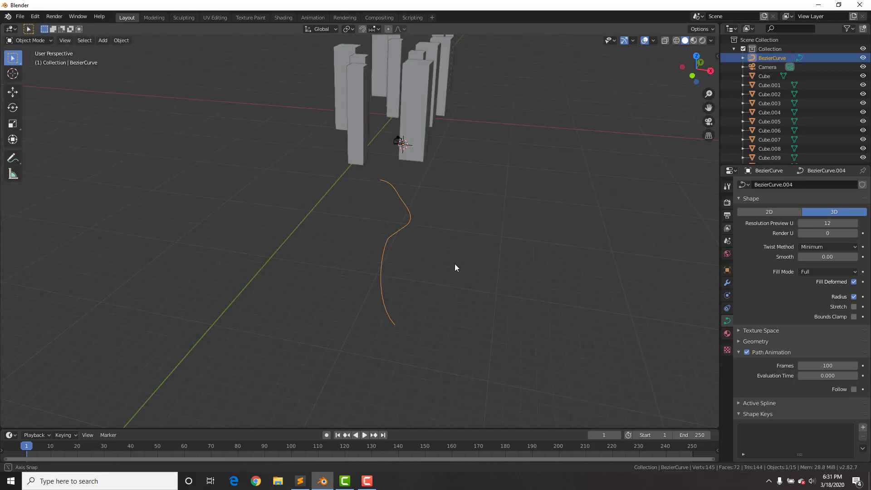
{"action": "key", "text": "Tab"}
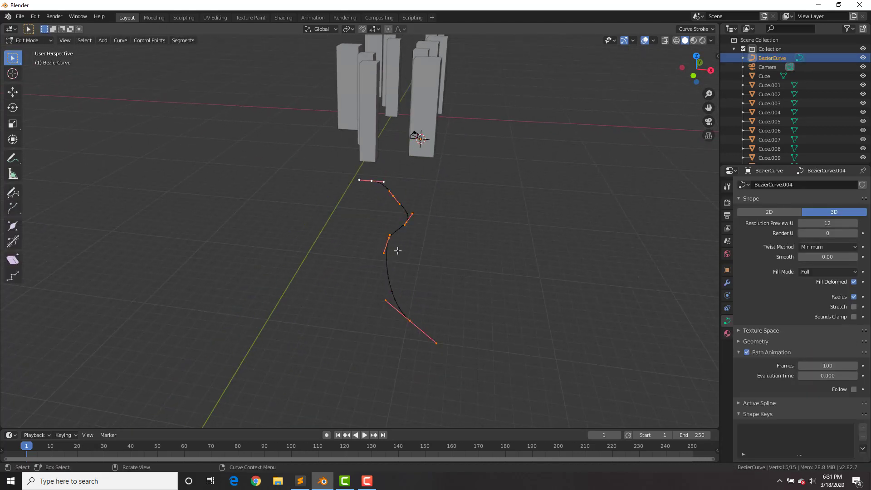
{"action": "key", "text": "g"}
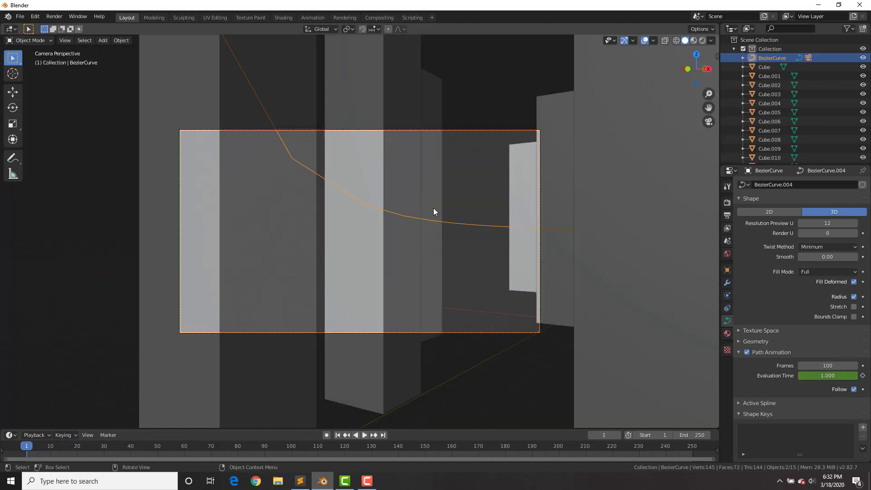
Change the curve's Path Animation Frames from 100 to 250.
{"action": "left_click", "coordinate": [356, 435]}
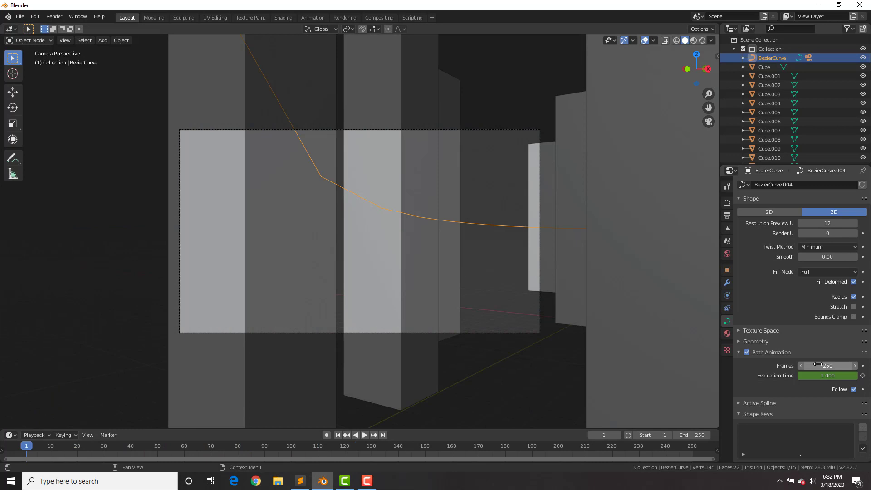
{"action": "left_click", "coordinate": [355, 435]}
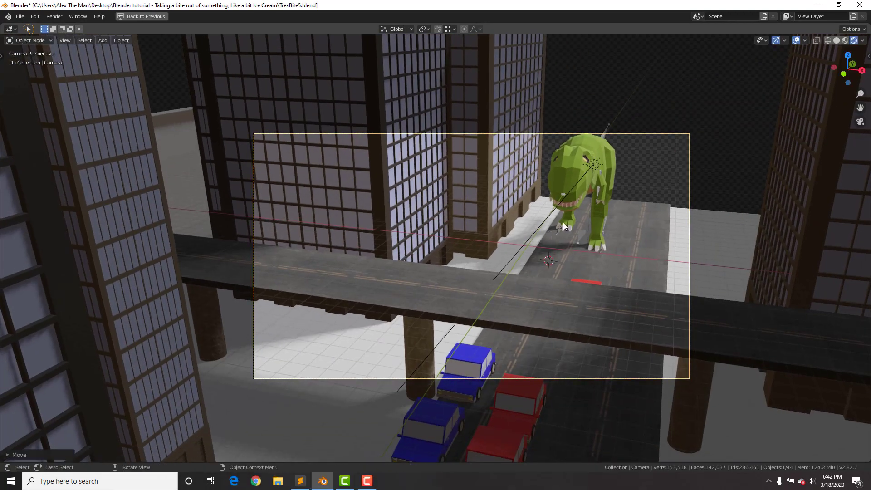
Switch to Top view and set the current frame back to the start.
{"action": "key", "text": "7"}
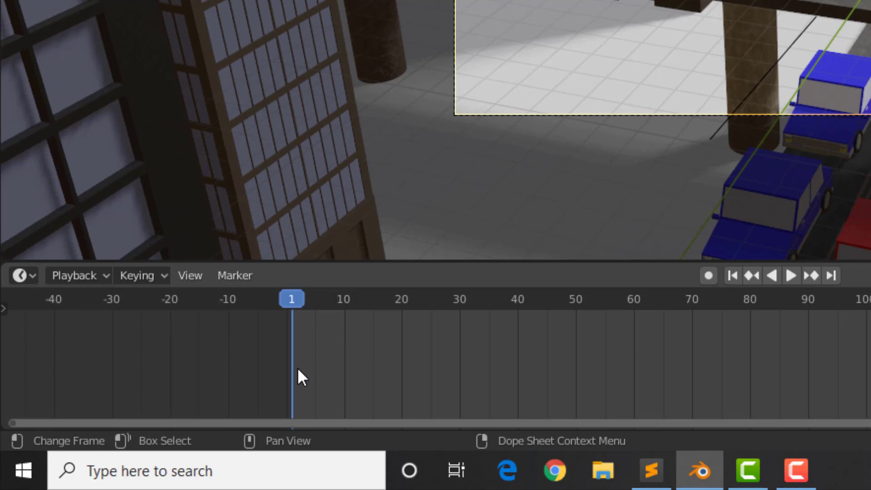
{"action": "left_click", "coordinate": [235, 275]}
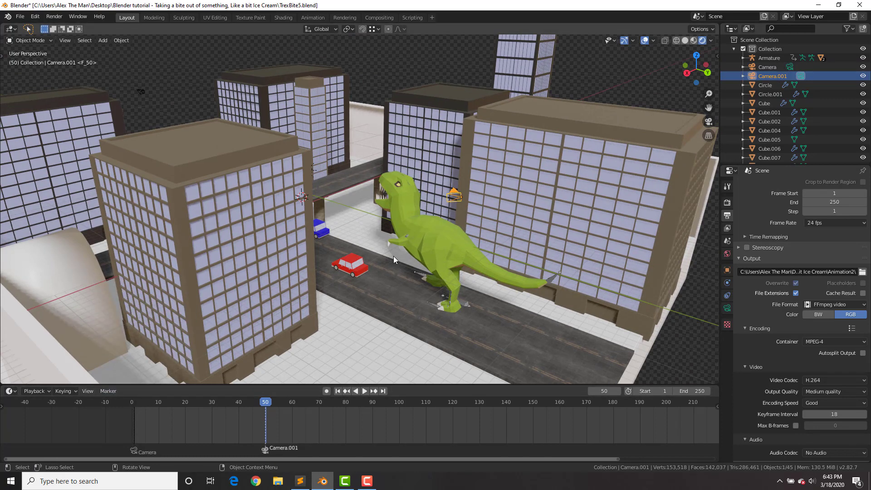
Scrub the timeline from frame 49 to about 97, cutting from Camera to Camera.001.
{"action": "left_click", "coordinate": [364, 390]}
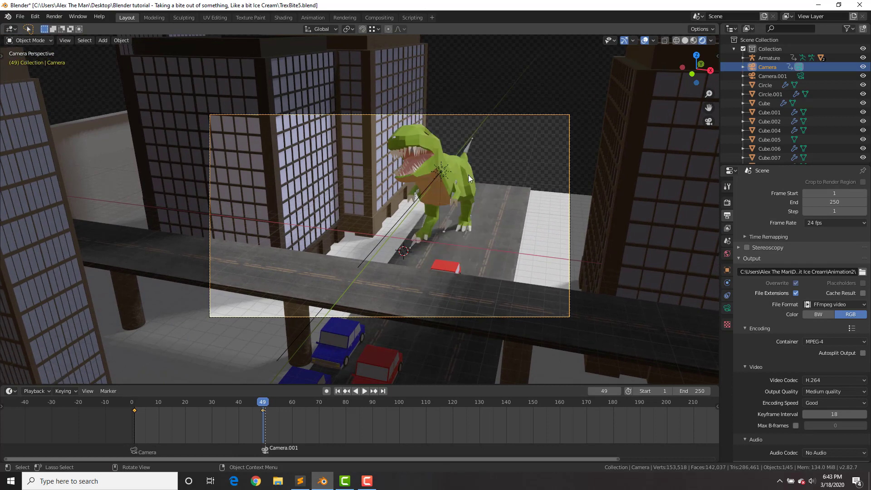
{"action": "left_click", "coordinate": [374, 390]}
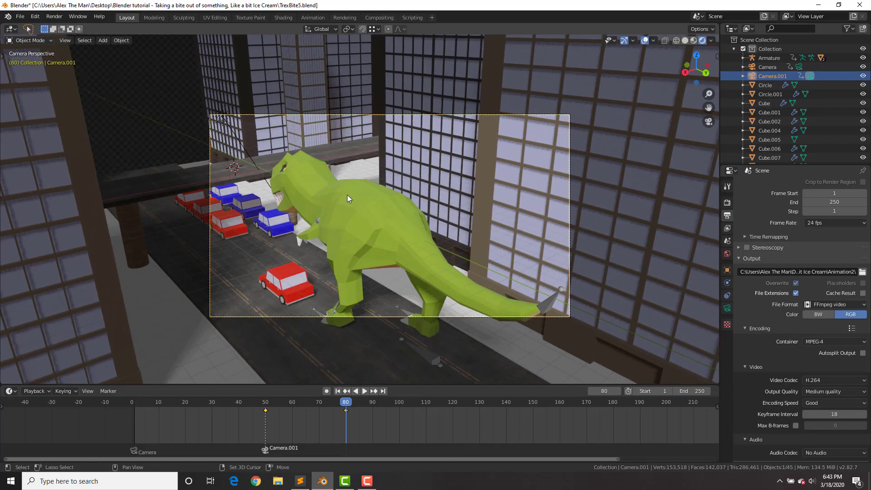
{"action": "left_click", "coordinate": [365, 391]}
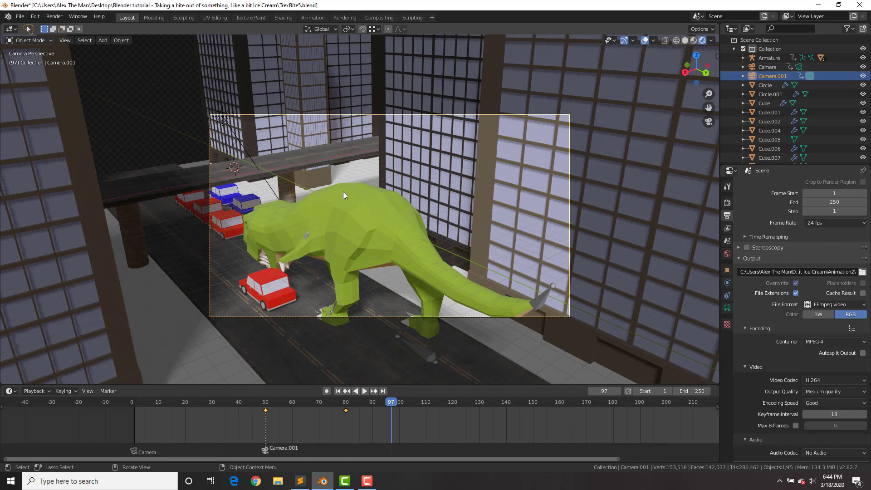
Render the camera shot with F12 into the Blender Render window.
{"action": "key", "text": "F12"}
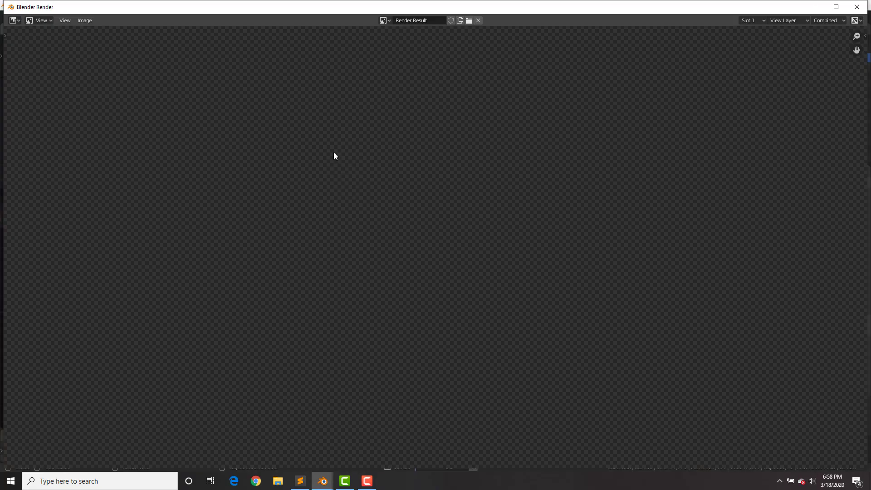
{"action": "mouse_move", "coordinate": [574, 157]}
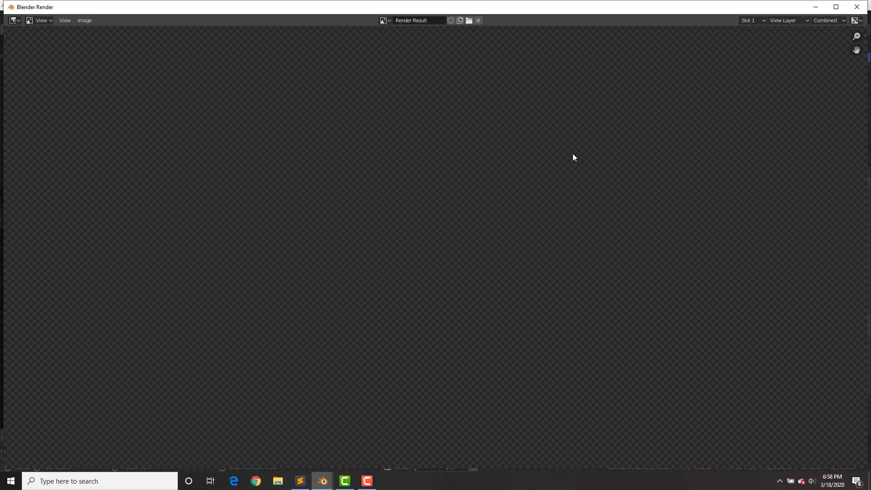
{"action": "left_click", "coordinate": [752, 20]}
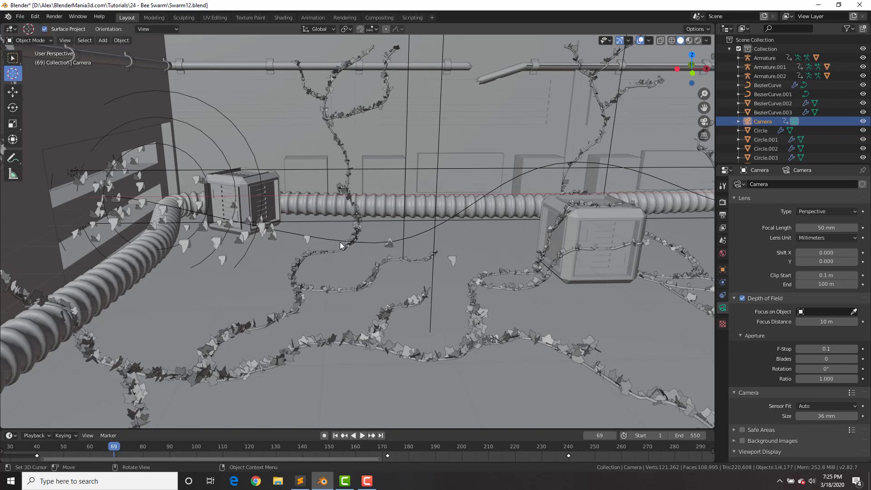
Add an empty and move it beside the pipe junction box.
{"action": "left_click", "coordinate": [102, 40]}
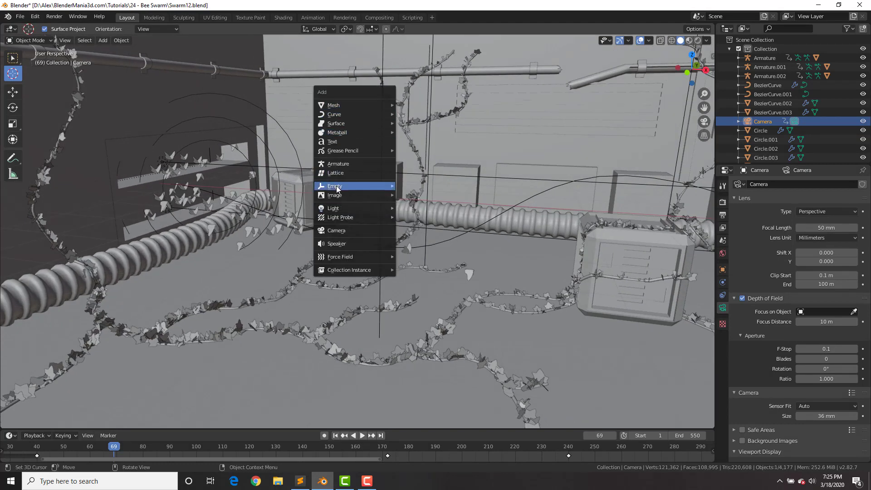
{"action": "left_click", "coordinate": [335, 186]}
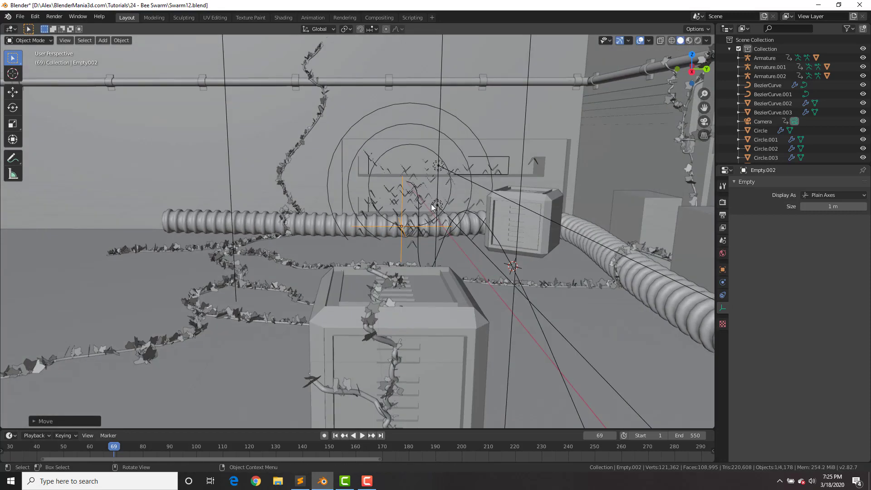
{"action": "left_click_drag", "start_coordinate": [434, 206], "coordinate": [450, 211]}
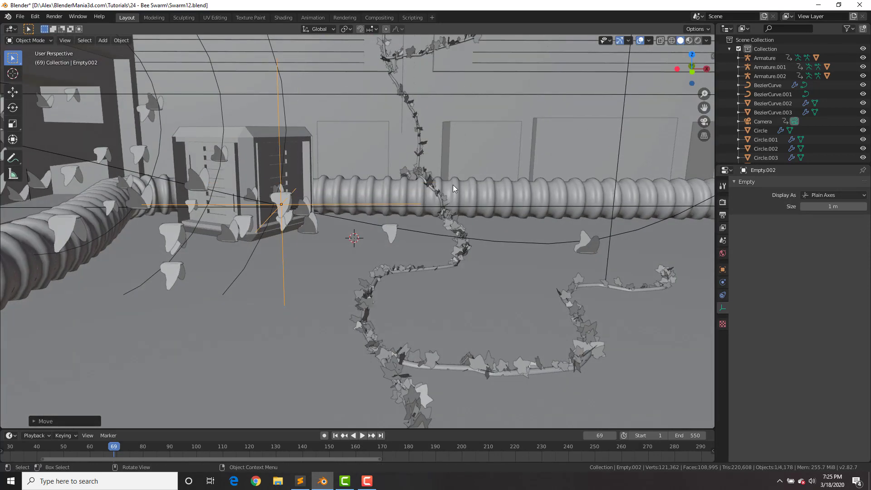
In camera view, set the camera's Depth of Field focus object to Empty.002.
{"action": "key", "text": "KP_0"}
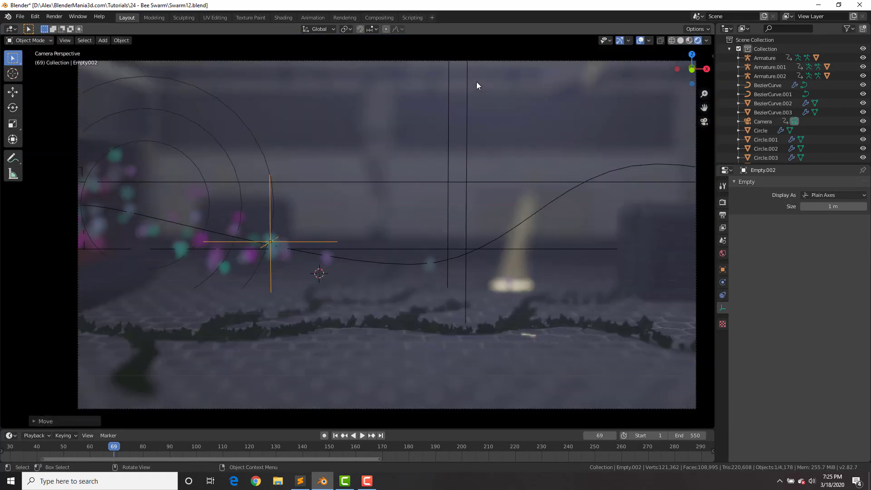
{"action": "left_click", "coordinate": [763, 121]}
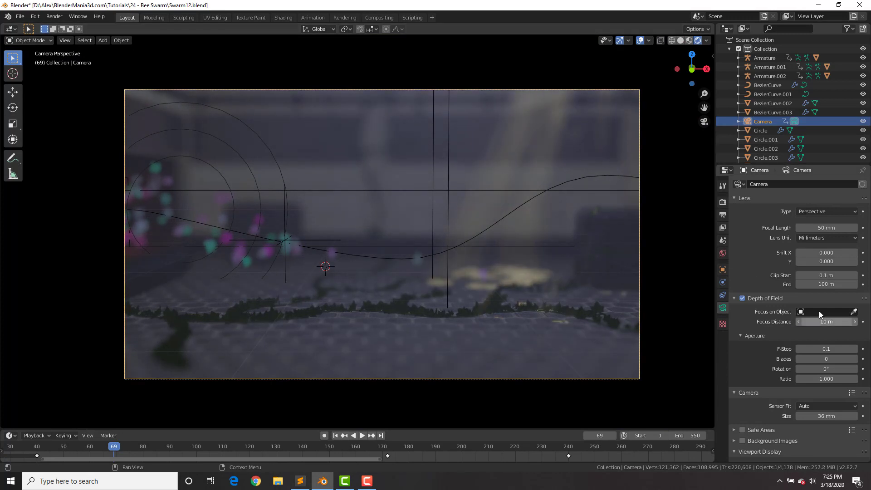
{"action": "left_click", "coordinate": [827, 311]}
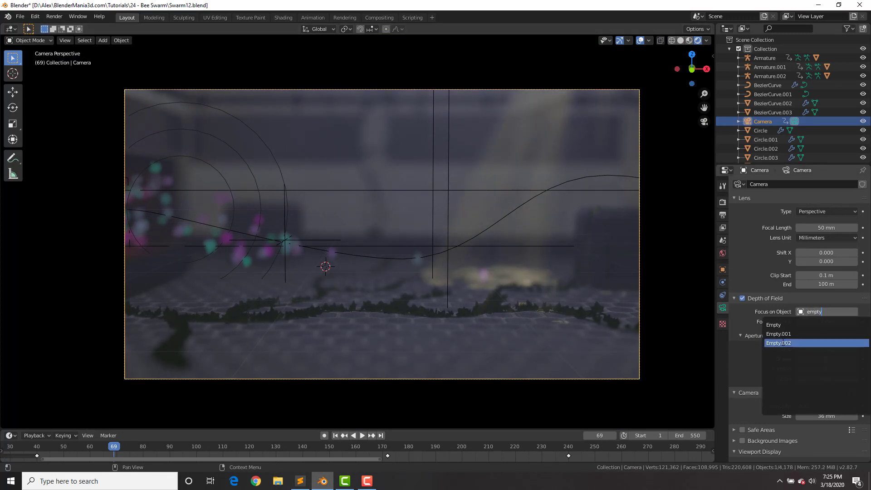
{"action": "left_click", "coordinate": [779, 343]}
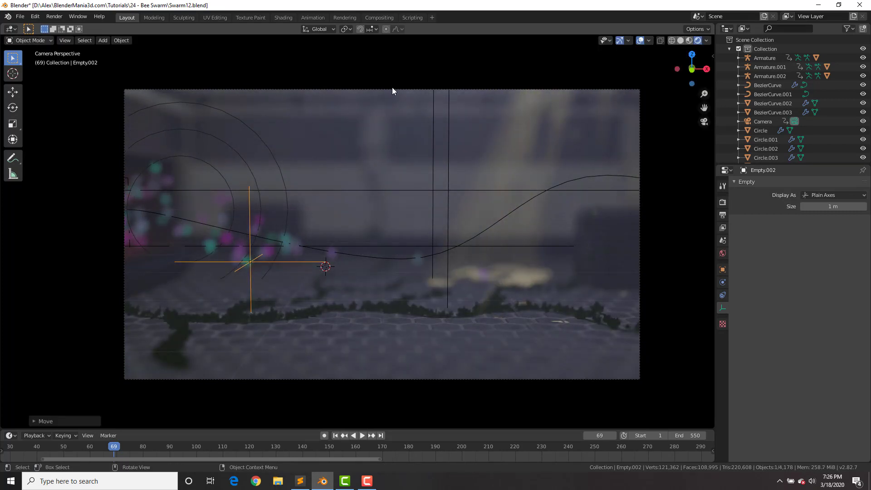
{"action": "left_click", "coordinate": [763, 121]}
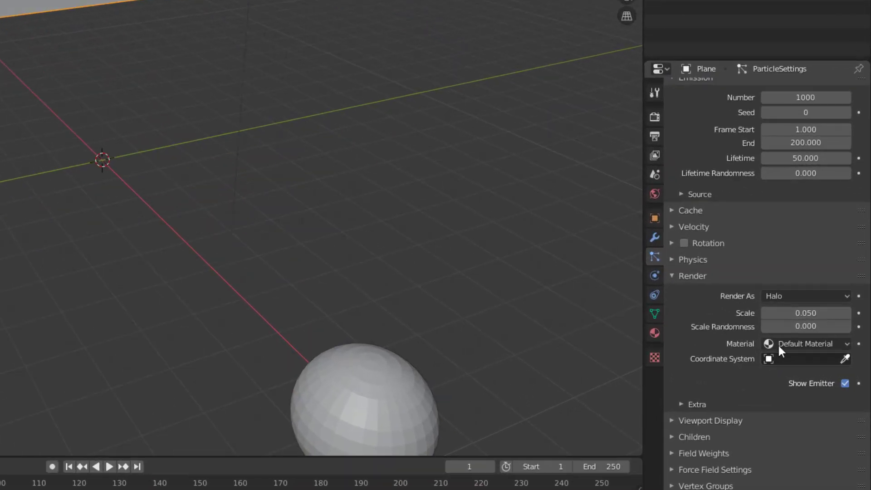
Render particles as emissive spheres with strength 6.7 and darken the World color.
{"action": "left_click", "coordinate": [806, 295]}
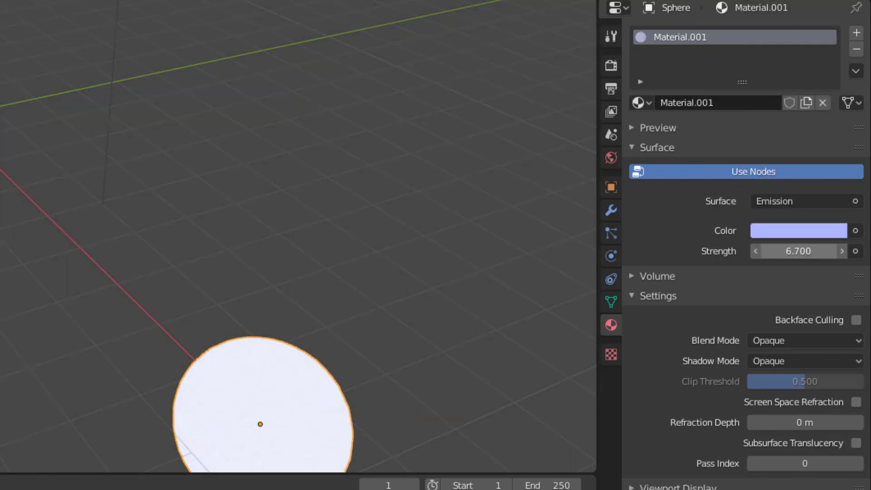
{"action": "left_click", "coordinate": [611, 157]}
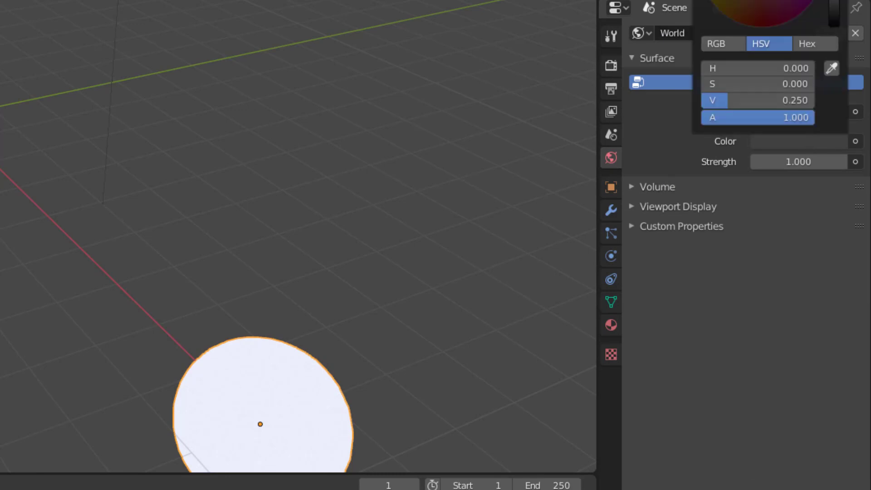
{"action": "left_click", "coordinate": [611, 66]}
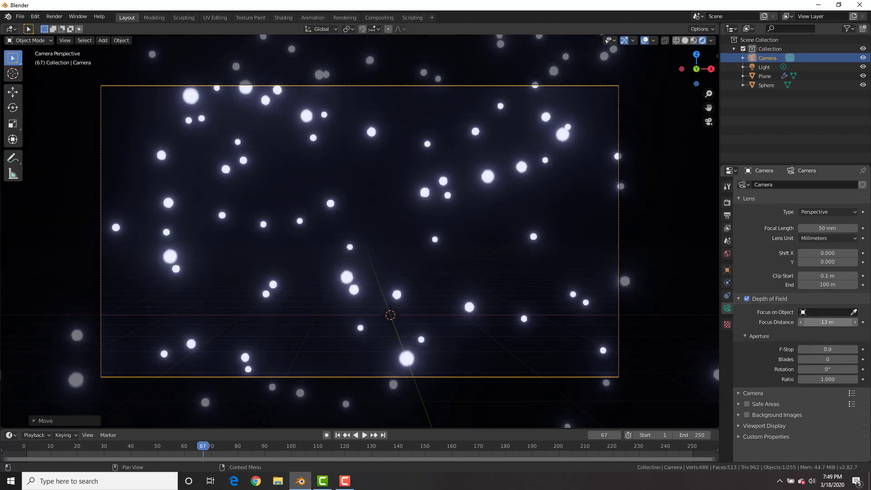
Set F-Stop 0.1, 5 aperture blades, 90° rotation, tweak focus distance, and enlarge the Plane.
{"action": "left_click", "coordinate": [827, 322]}
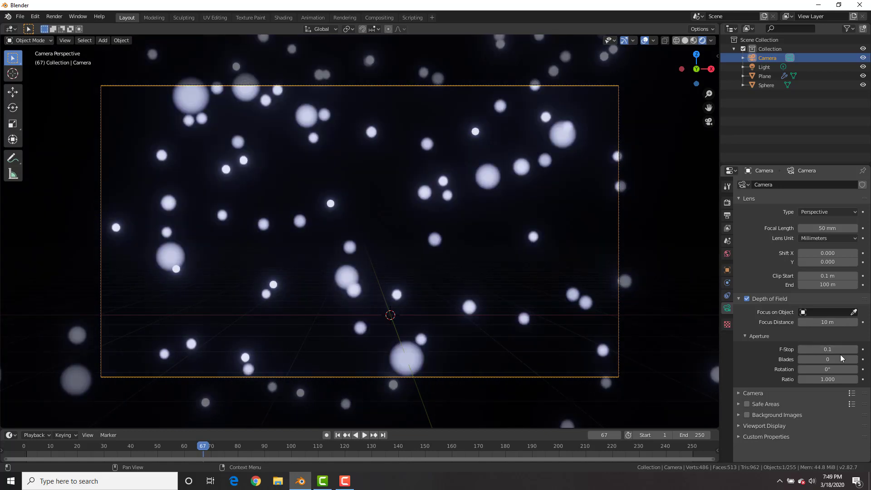
{"action": "left_click", "coordinate": [827, 359]}
{"action": "type", "text": "3"}
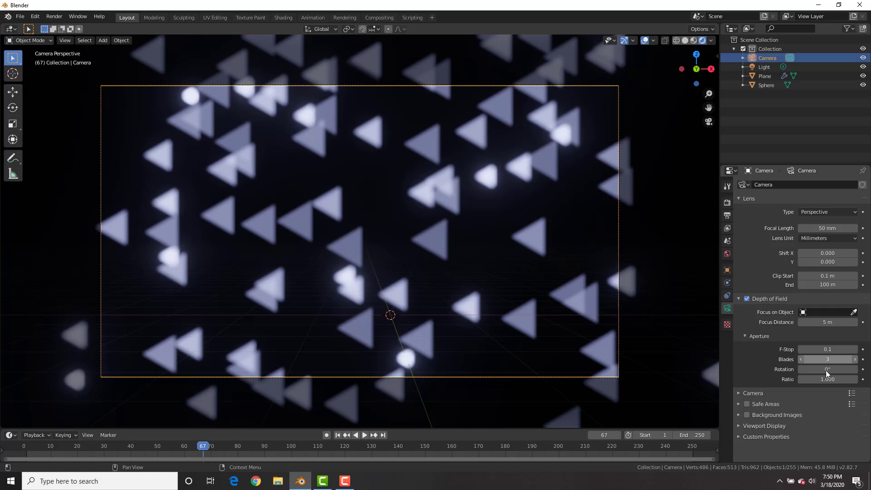
{"action": "left_click", "coordinate": [827, 369]}
{"action": "type", "text": "90"}
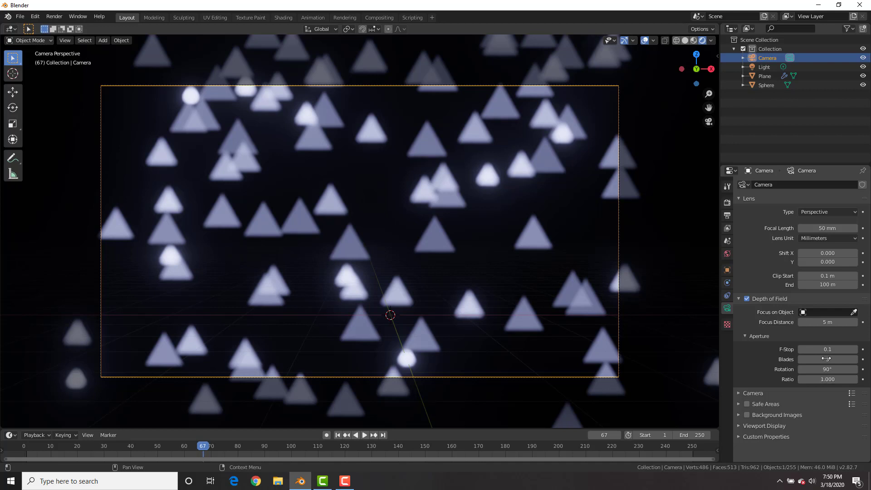
{"action": "left_click", "coordinate": [827, 359]}
{"action": "type", "text": "5"}
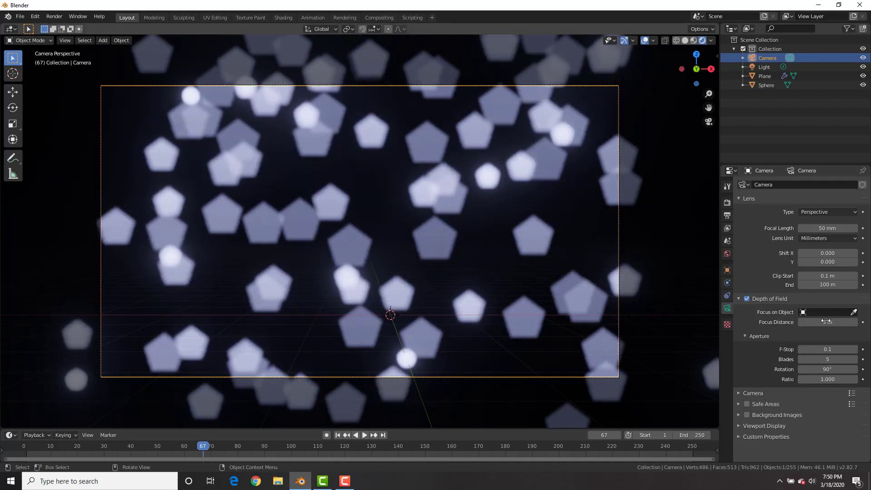
{"action": "left_click", "coordinate": [827, 322]}
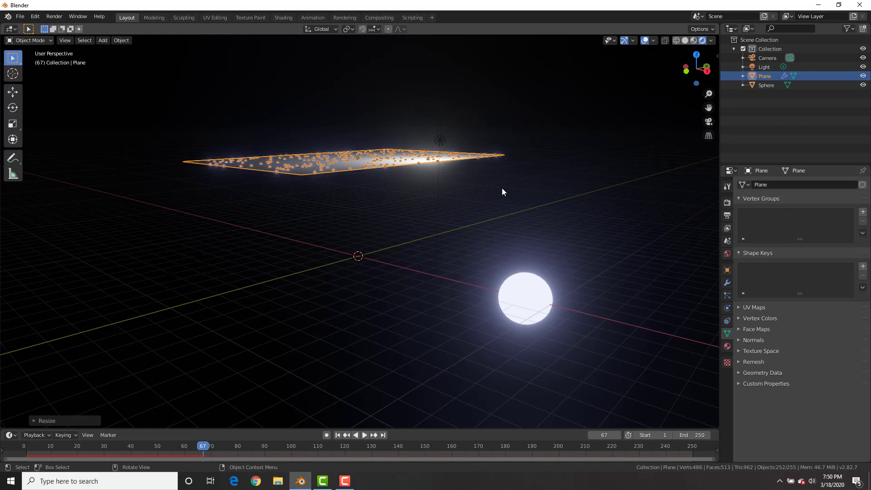
{"action": "left_click", "coordinate": [356, 436]}
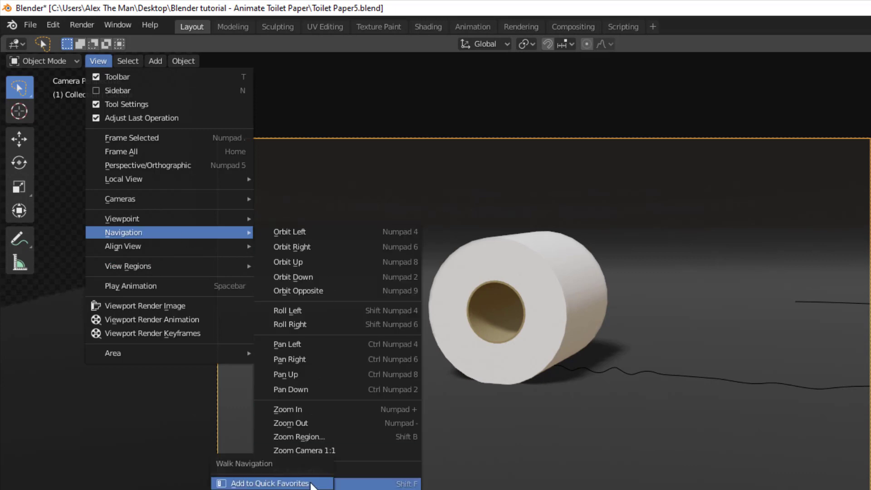
{"action": "mouse_move", "coordinate": [371, 484]}
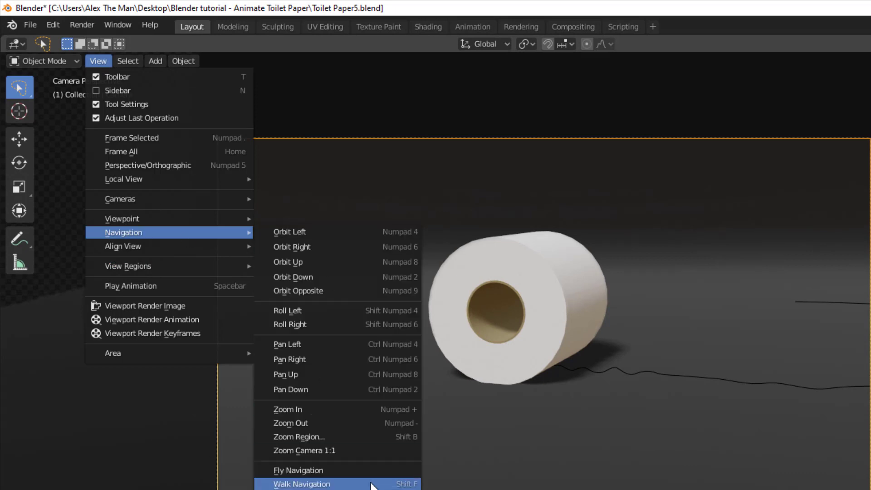
Enter Walk Navigation while looking through the camera.
{"action": "left_click", "coordinate": [302, 484]}
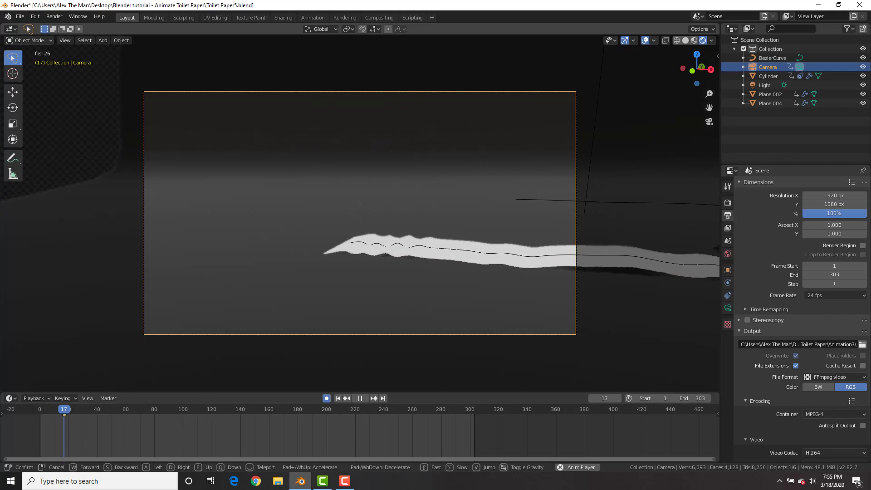
Keyframe the camera's walk-mode motion from about frame 20 to 190.
{"action": "left_click", "coordinate": [359, 398]}
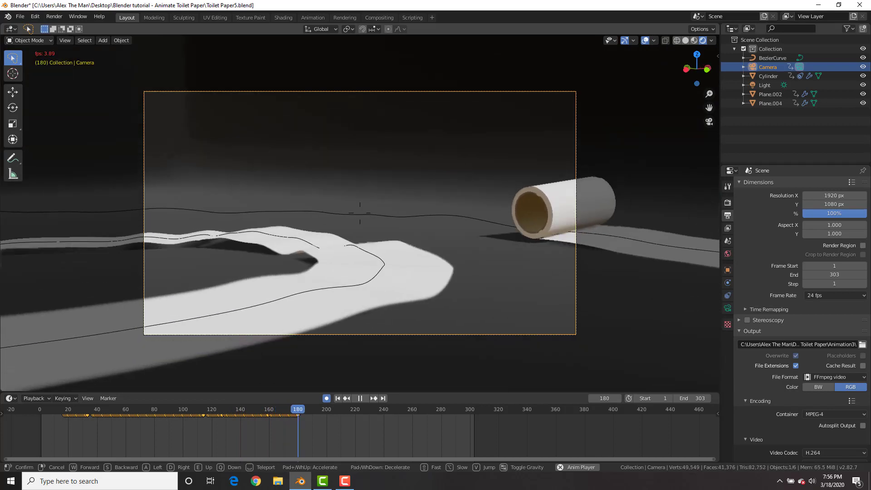
{"action": "left_click", "coordinate": [373, 398]}
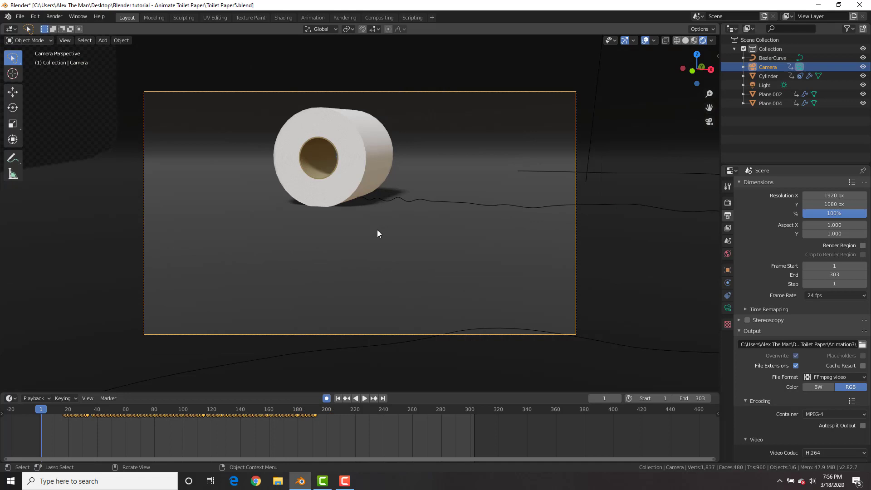
{"action": "left_click", "coordinate": [364, 398]}
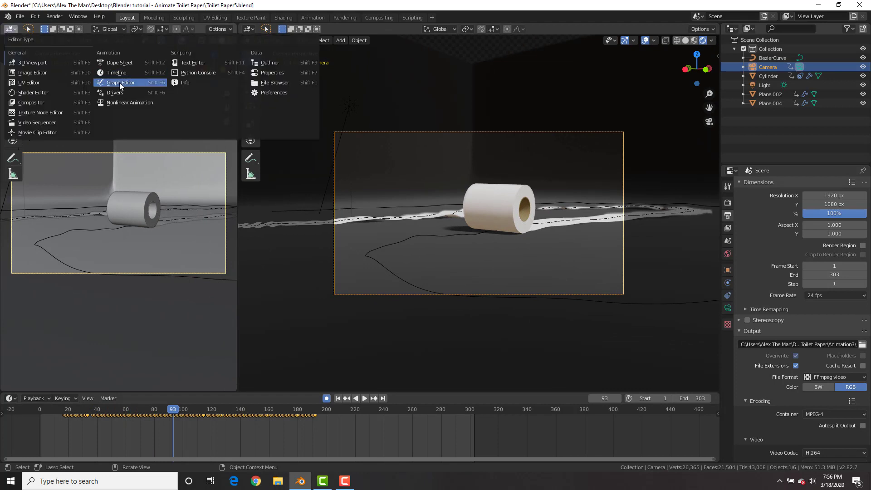
Show the camera's walk curves in the Graph Editor and apply Smooth Keys.
{"action": "left_click", "coordinate": [119, 83]}
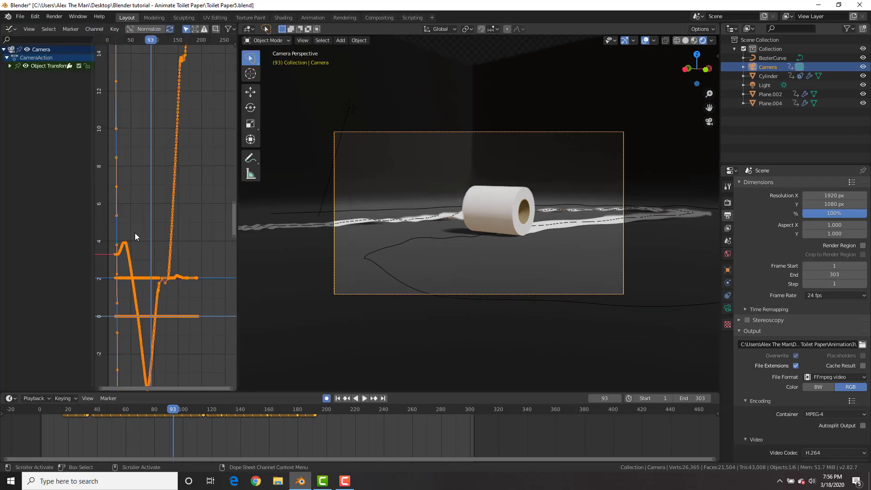
{"action": "left_click", "coordinate": [114, 29]}
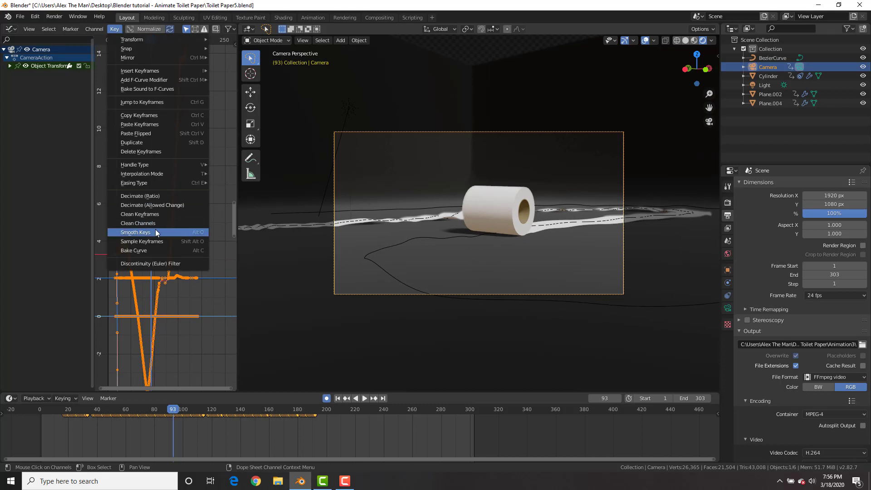
{"action": "left_click", "coordinate": [136, 232]}
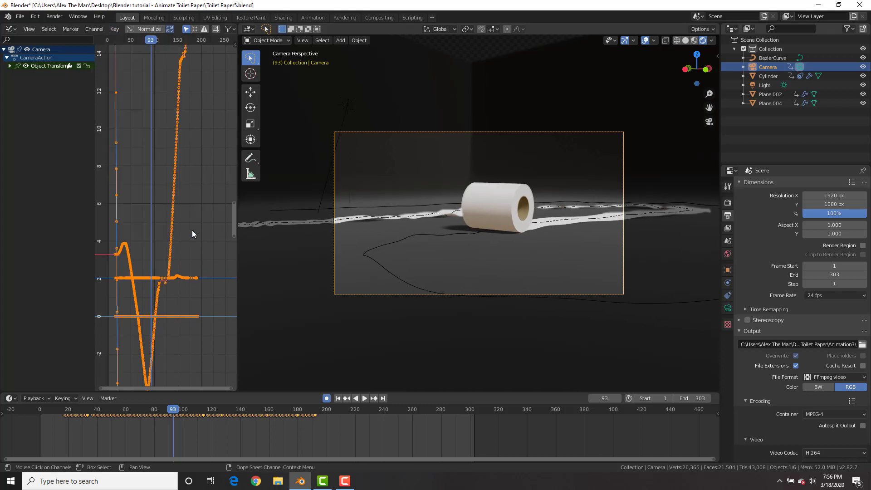
{"action": "left_click", "coordinate": [337, 399]}
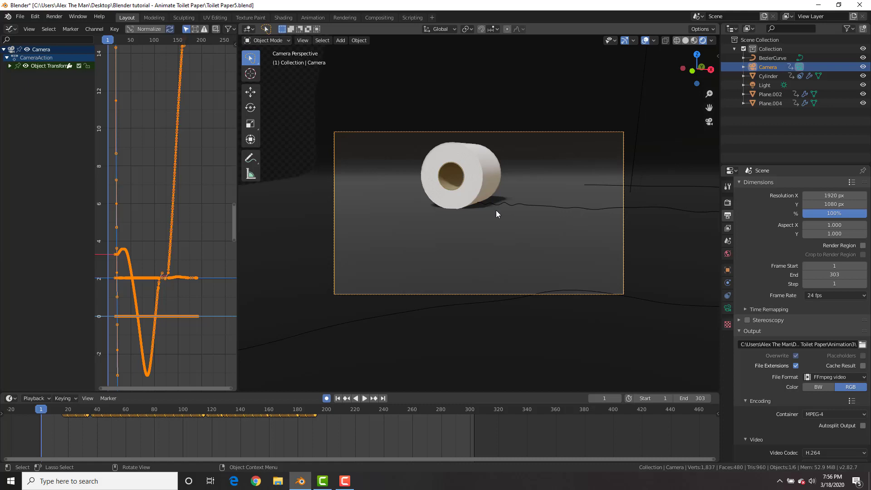
{"action": "left_click", "coordinate": [364, 399]}
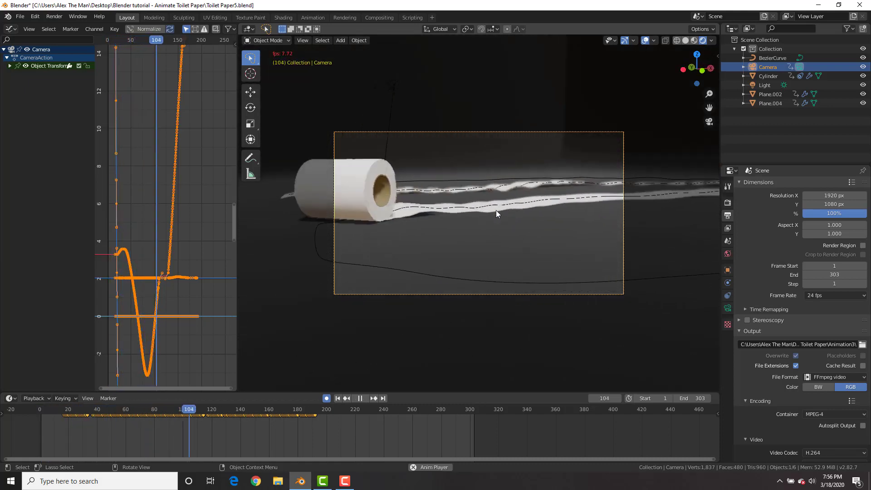
Sample the keyframes so every frame from 20 to 190 is keyed.
{"action": "left_click", "coordinate": [114, 29]}
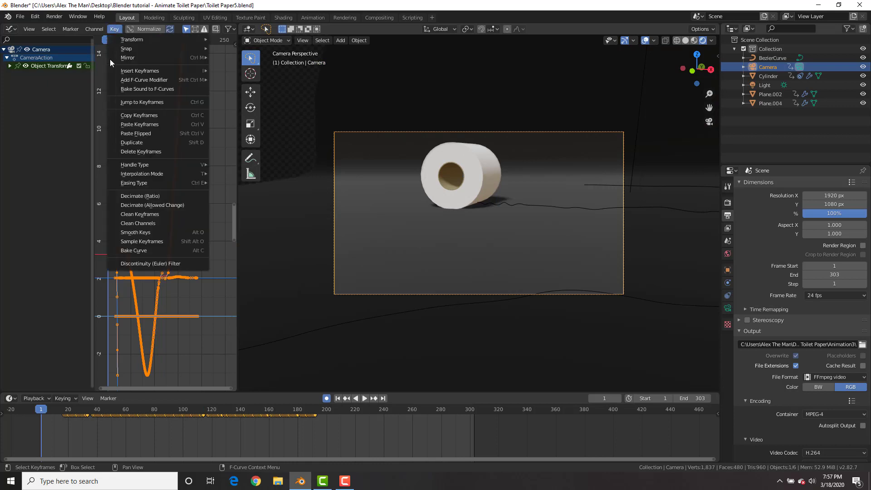
{"action": "mouse_move", "coordinate": [150, 241]}
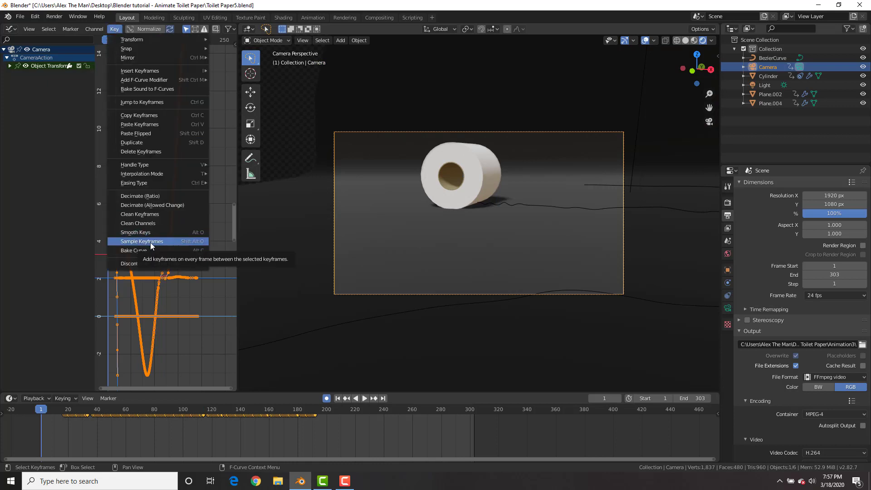
{"action": "left_click", "coordinate": [142, 241]}
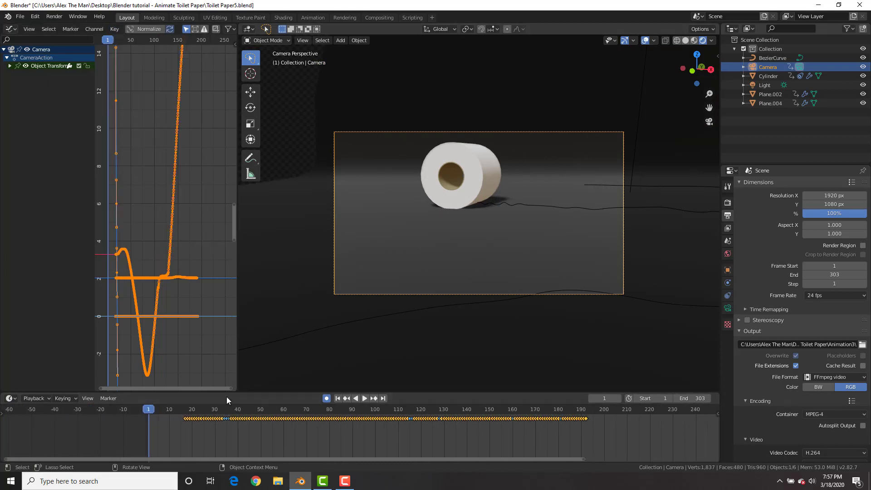
{"action": "left_click", "coordinate": [364, 398]}
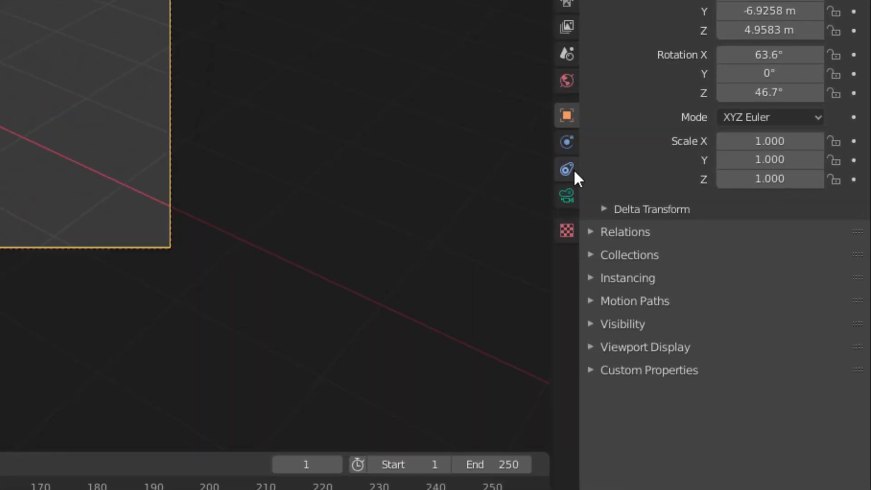
Start a fresh General scene with a camera, cube and light, and select the camera.
{"action": "left_click", "coordinate": [566, 195]}
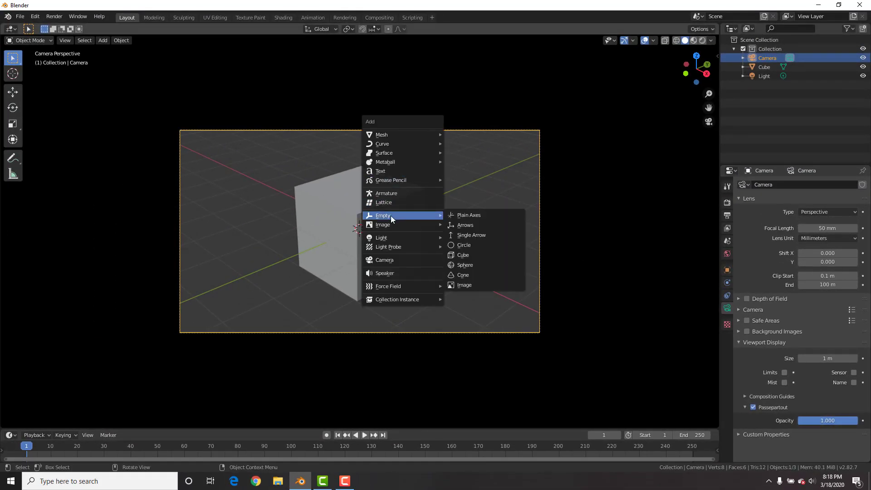
Add a Plain Axes Empty, give the camera a Track To constraint targeting it, then move the Empty.
{"action": "left_click", "coordinate": [469, 215]}
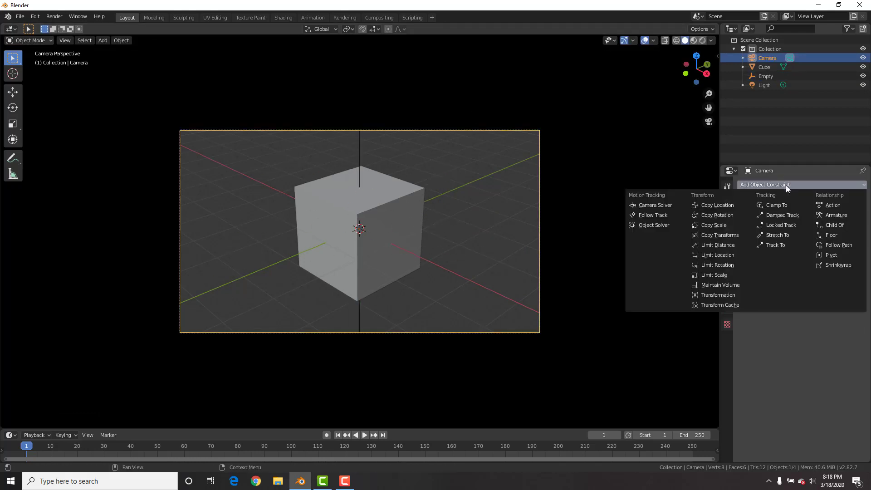
{"action": "left_click", "coordinate": [775, 245]}
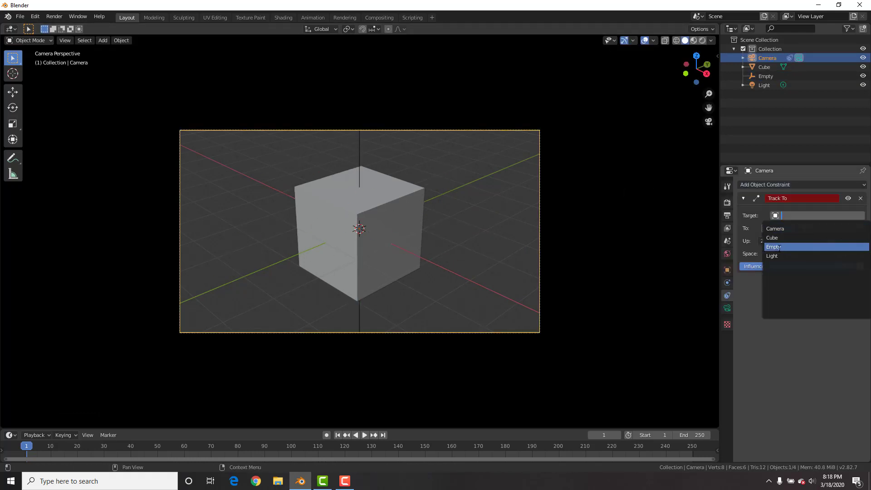
{"action": "left_click", "coordinate": [773, 246]}
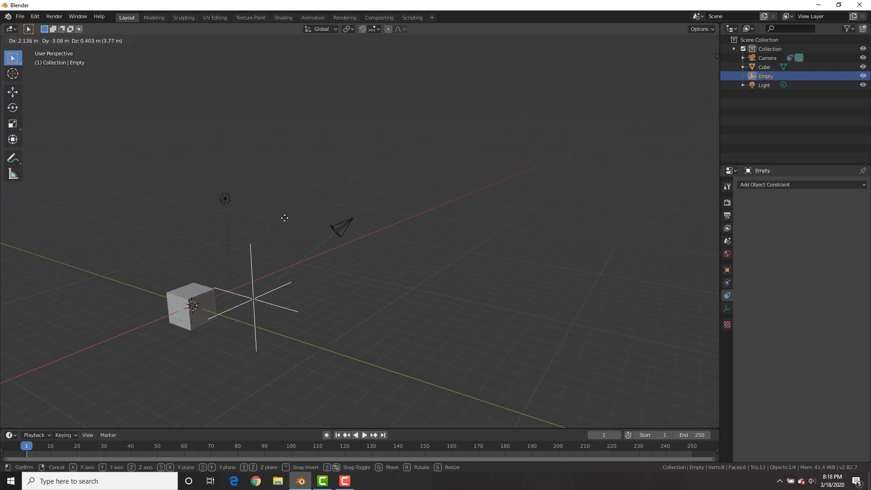
{"action": "left_click", "coordinate": [768, 58]}
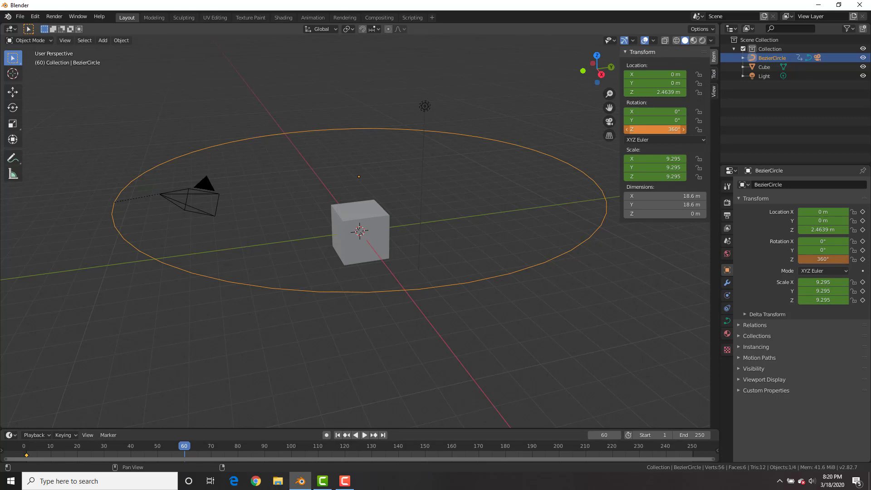
Keyframe the BezierCircle's Z rotation to 360° and expand its channels in a Graph Editor.
{"action": "left_click", "coordinate": [364, 435]}
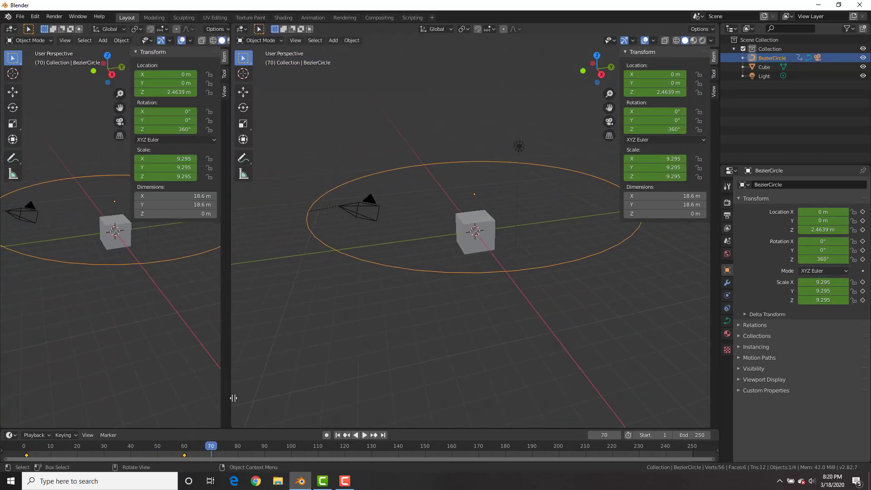
{"action": "left_click", "coordinate": [10, 29]}
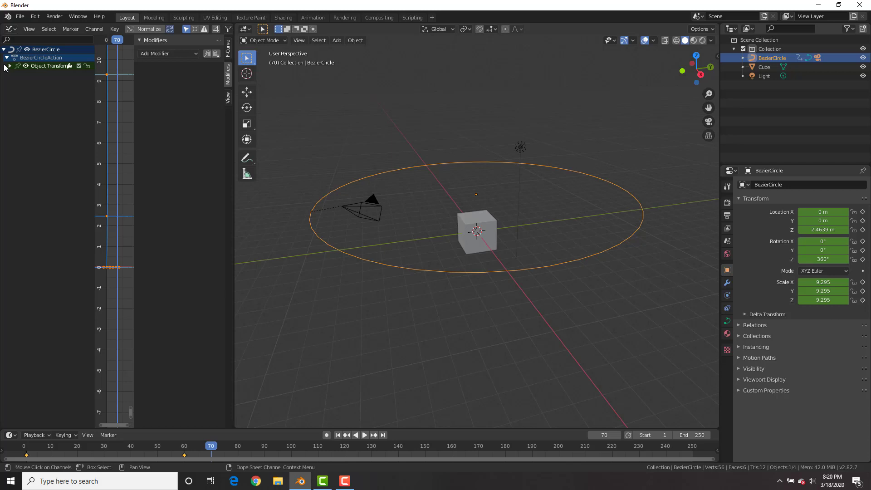
{"action": "left_click", "coordinate": [10, 65]}
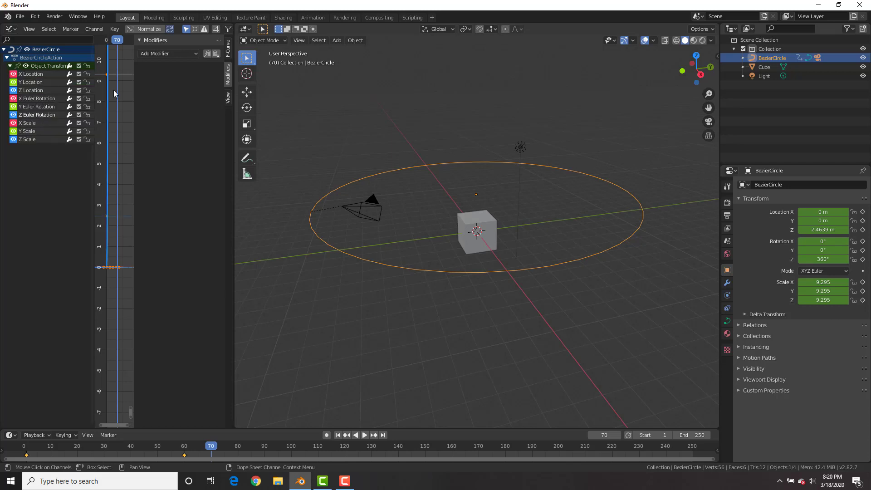
{"action": "left_click", "coordinate": [167, 54]}
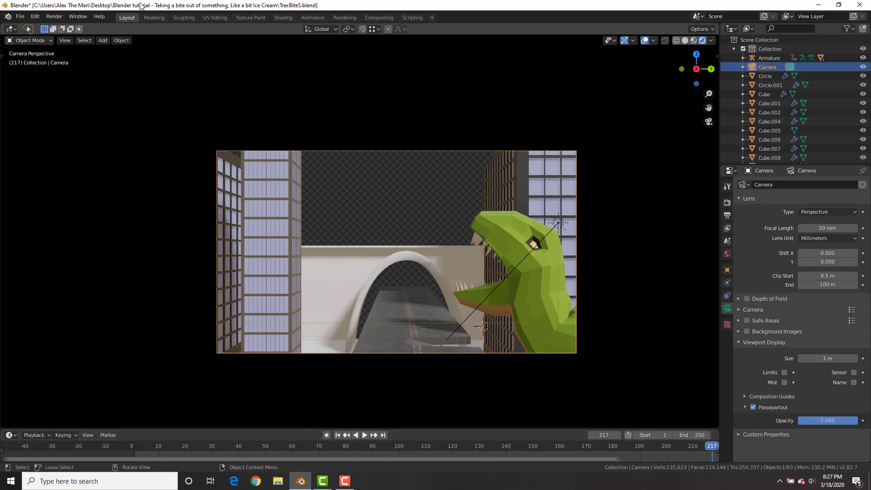
Render the T-rex camera view with F12 to check the orthographic result.
{"action": "key", "text": "F12"}
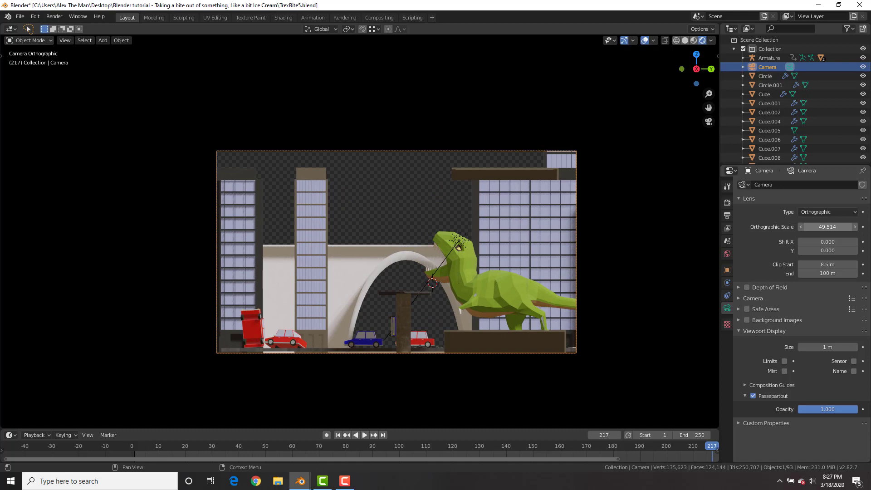
{"action": "key", "text": "F12"}
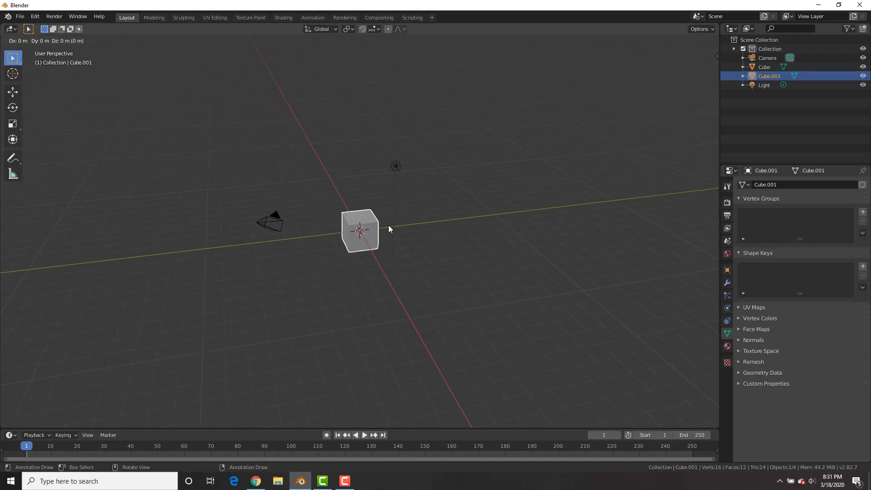
Move Cube.001 farther from the camera, add a torus, and set focal length to 169 mm.
{"action": "left_click_drag", "start_coordinate": [360, 231], "coordinate": [358, 183]}
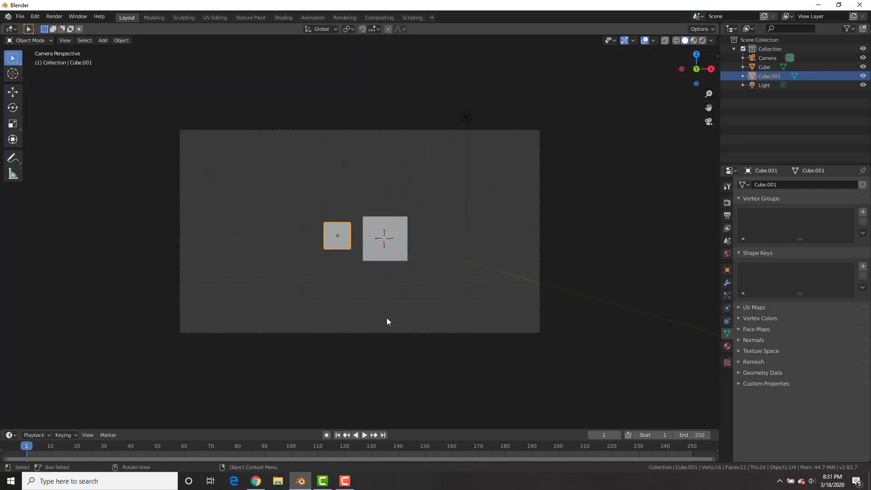
{"action": "left_click", "coordinate": [767, 57]}
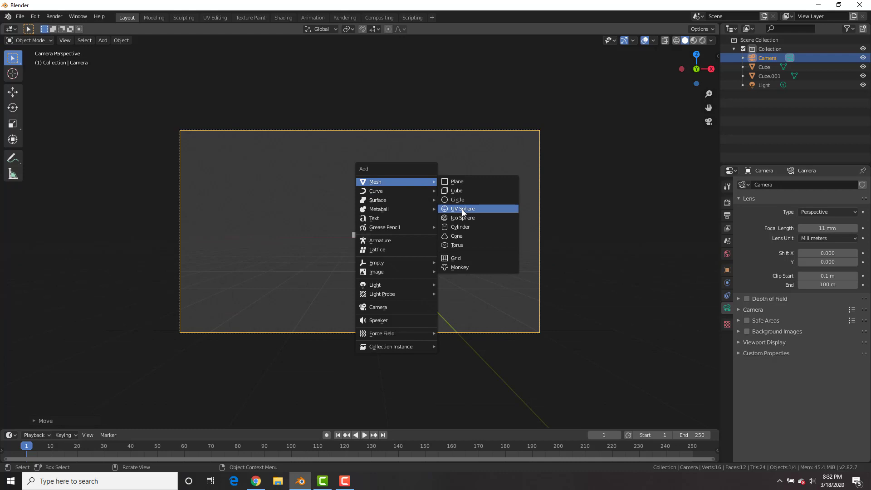
{"action": "left_click", "coordinate": [457, 245]}
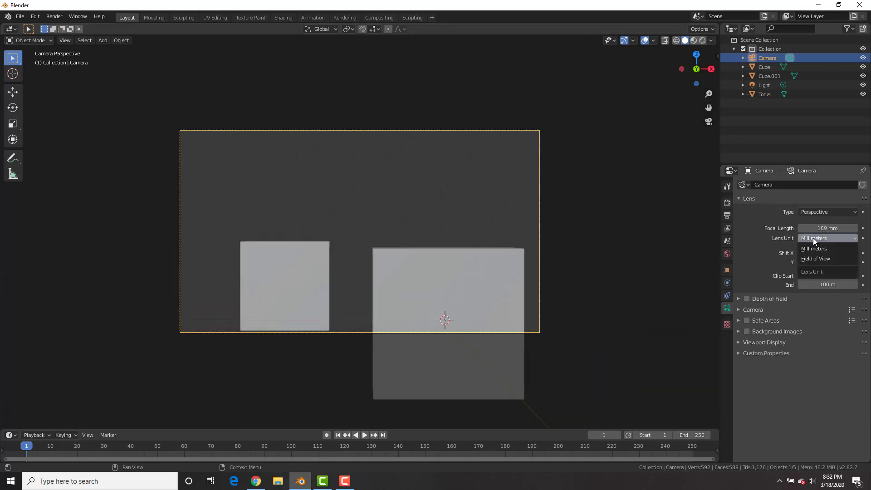
{"action": "left_click", "coordinate": [814, 249]}
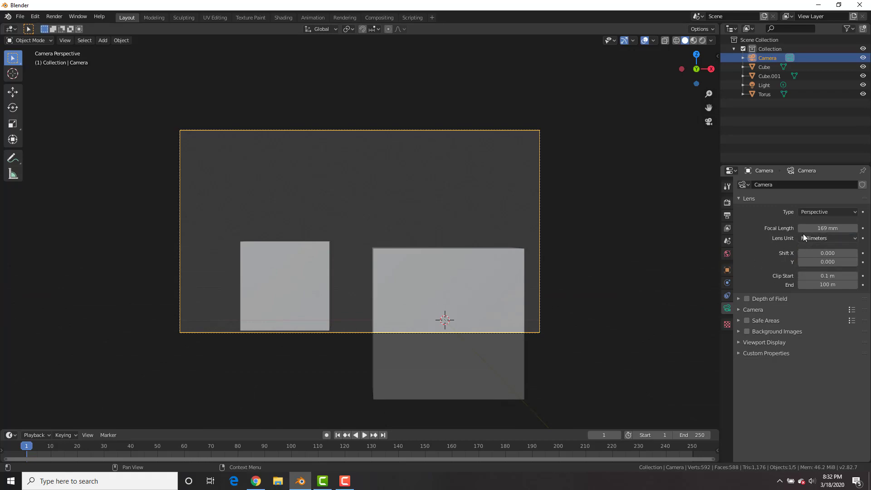